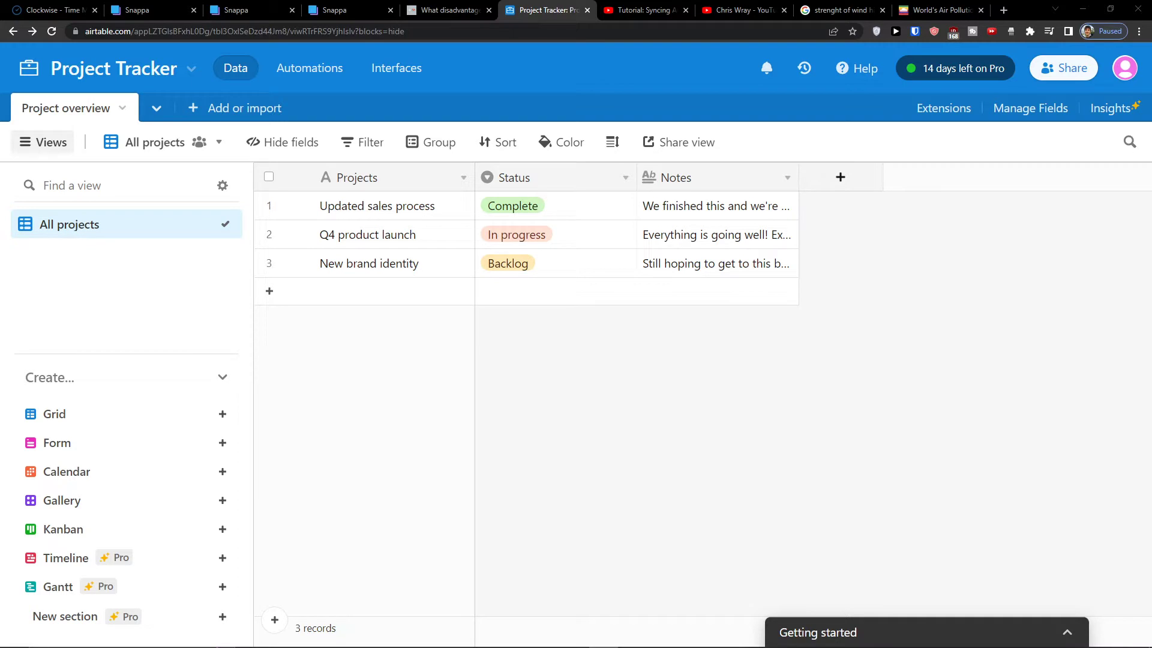
pyautogui.moveTo(90, 74)
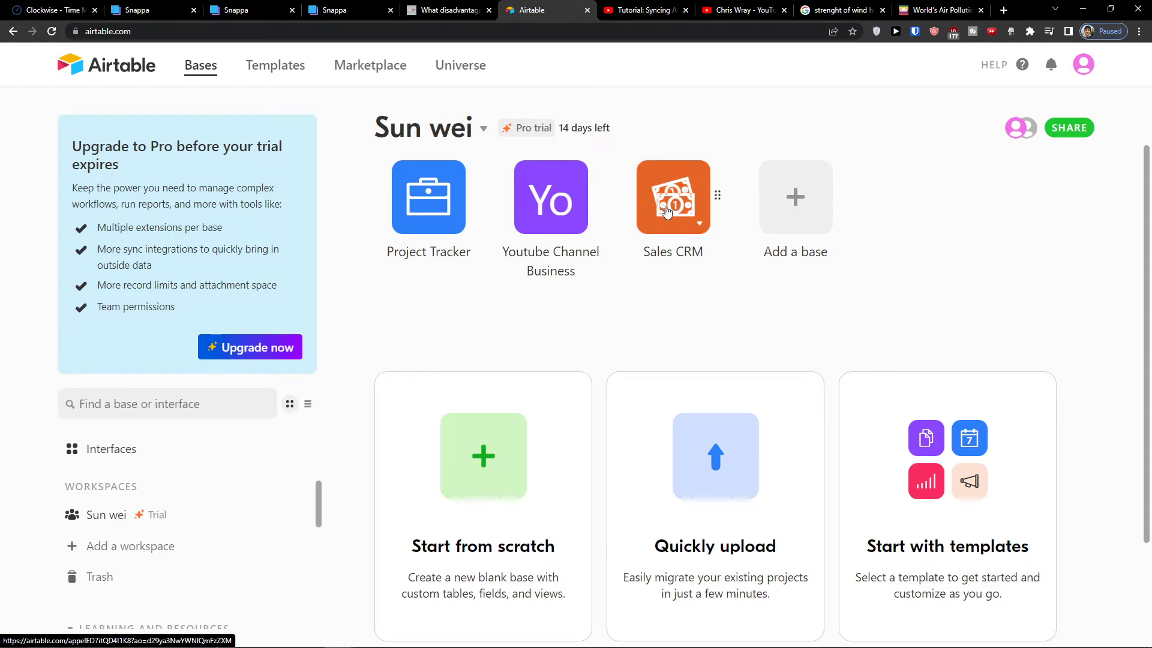
# Step: Open the Sales CRM base, hide the getting started guide, and show All opportunities
pyautogui.click(672, 196)
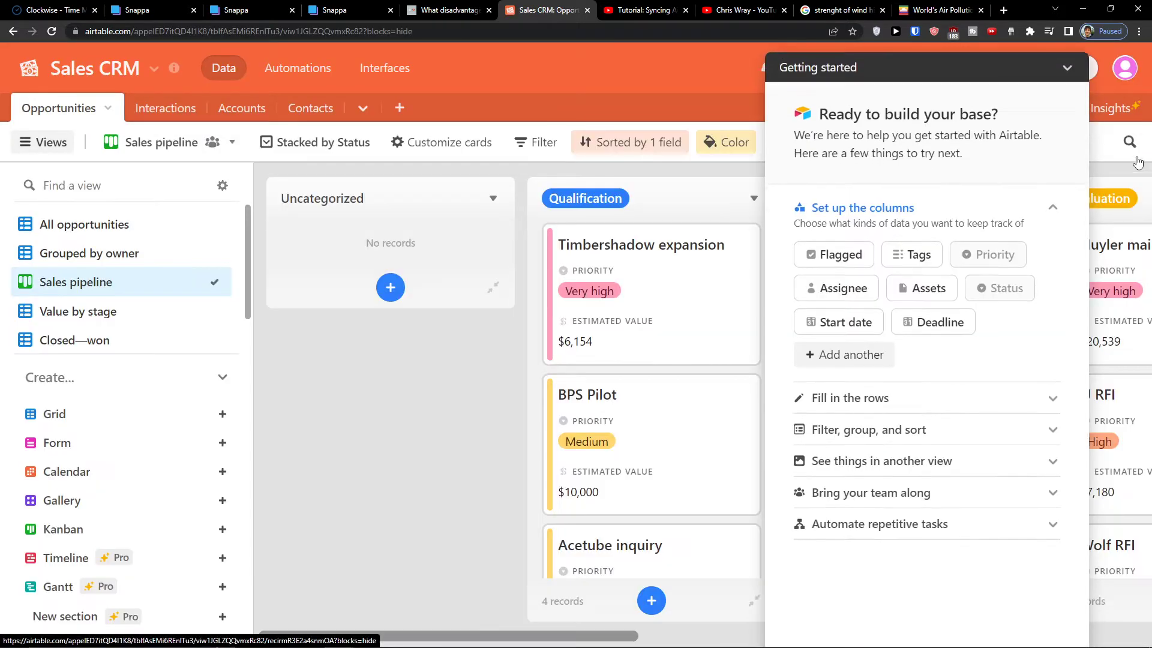
pyautogui.click(1068, 67)
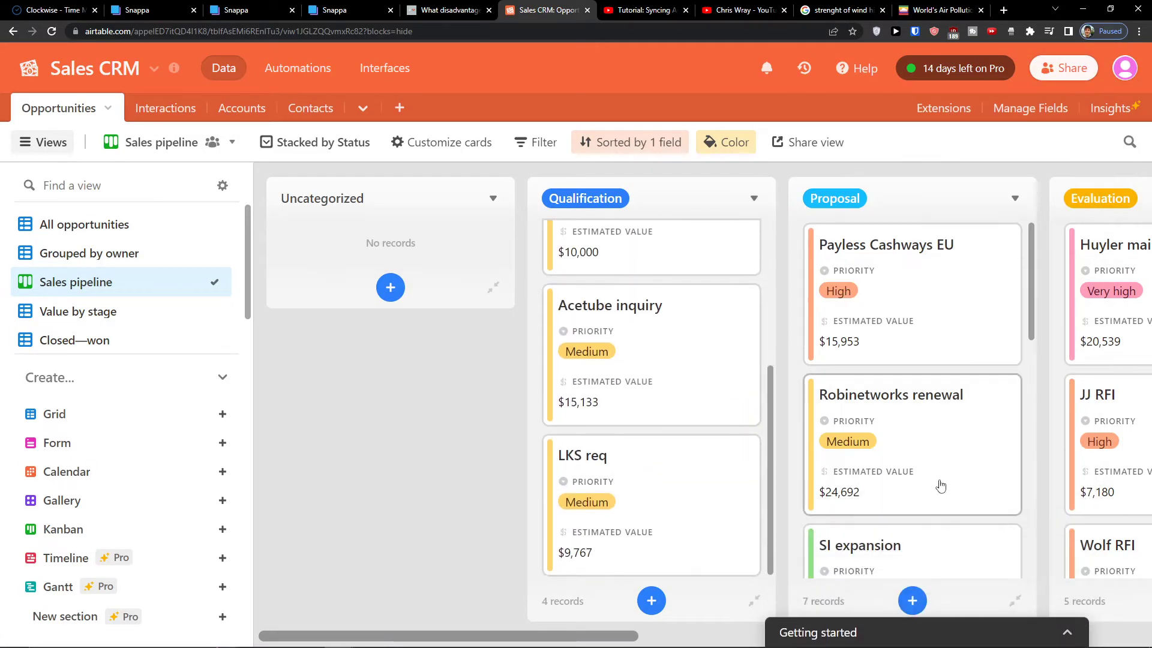
pyautogui.click(85, 224)
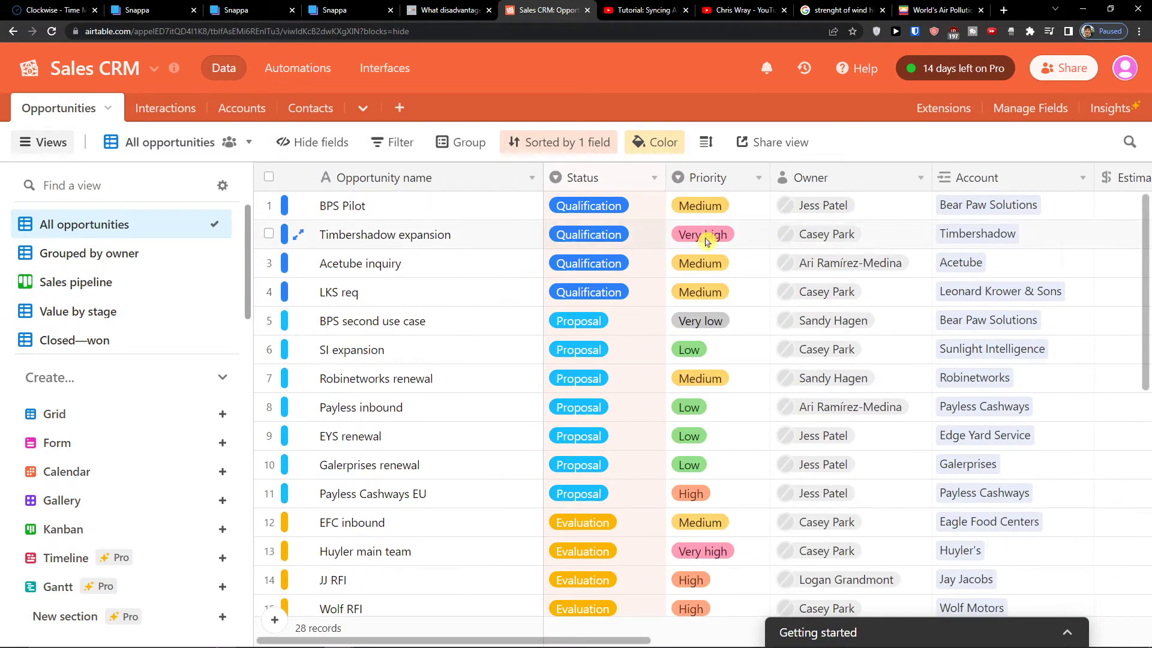
pyautogui.moveTo(996, 216)
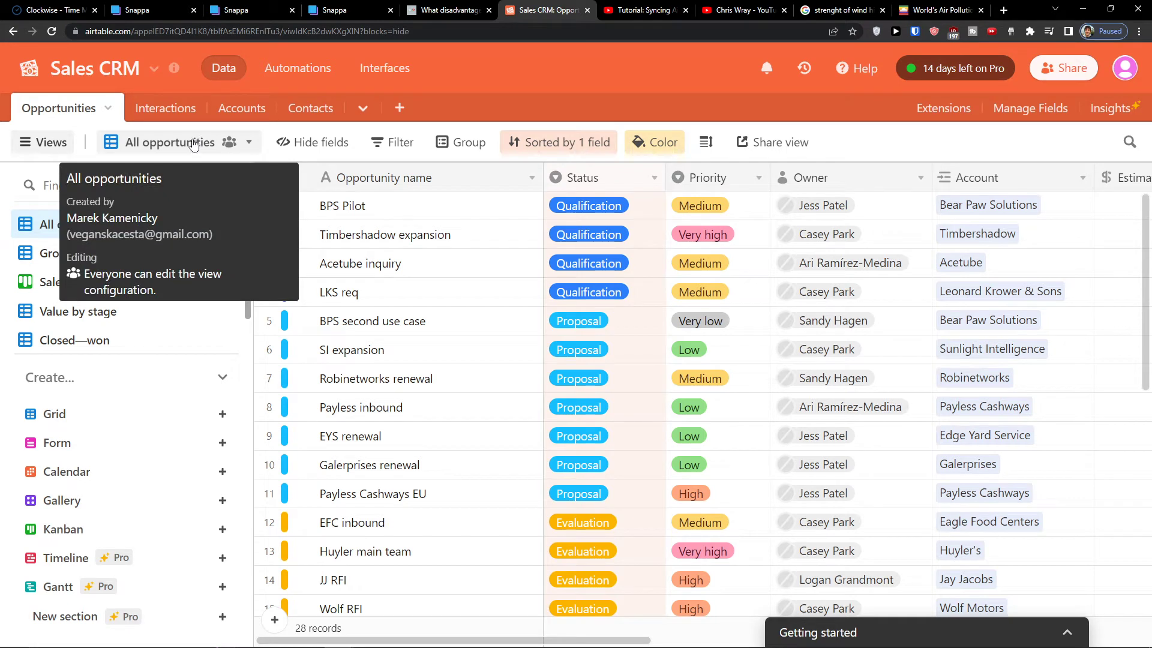
# Step: Download the All opportunities view's records as a CSV file
pyautogui.click(248, 142)
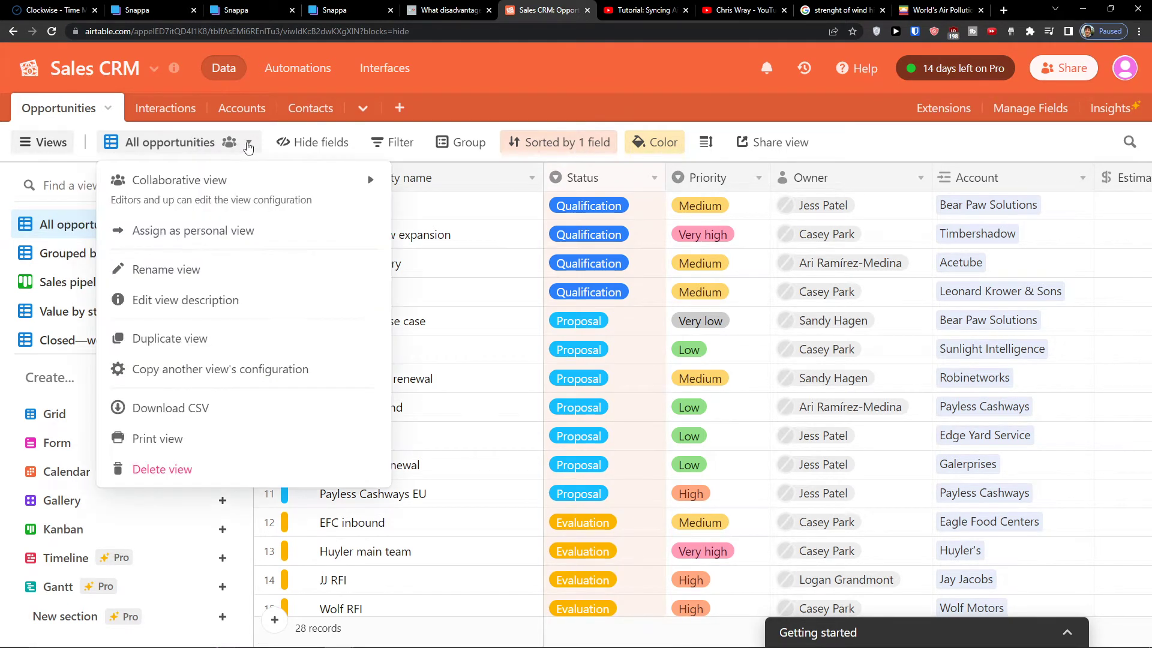
pyautogui.moveTo(249, 143)
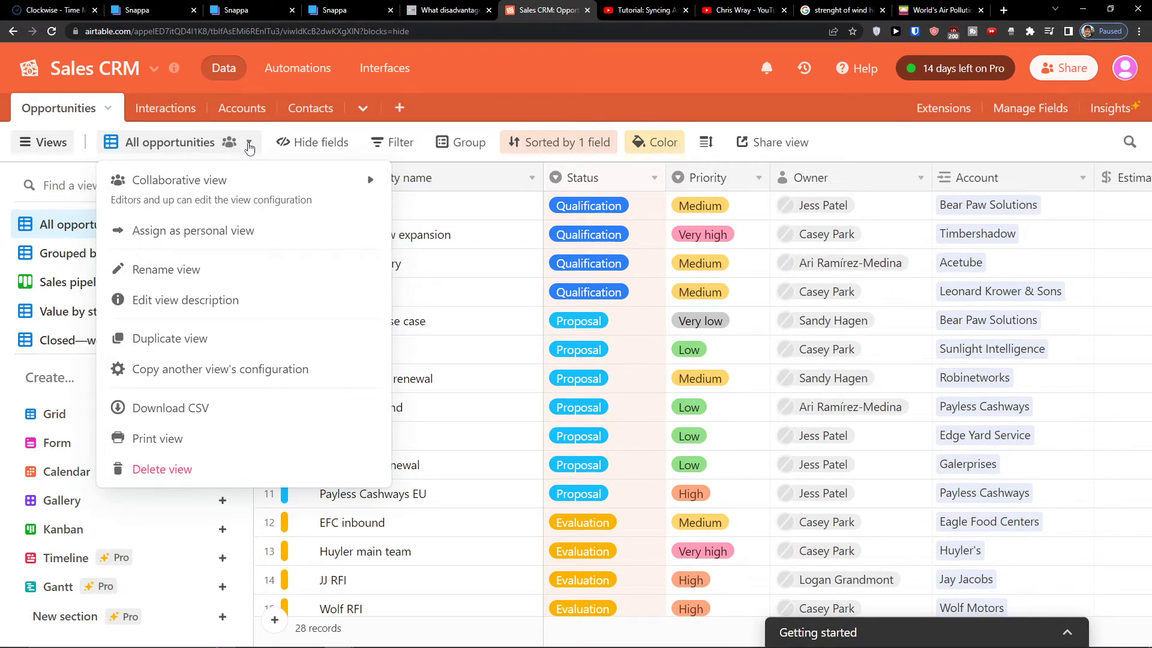
pyautogui.moveTo(185, 408)
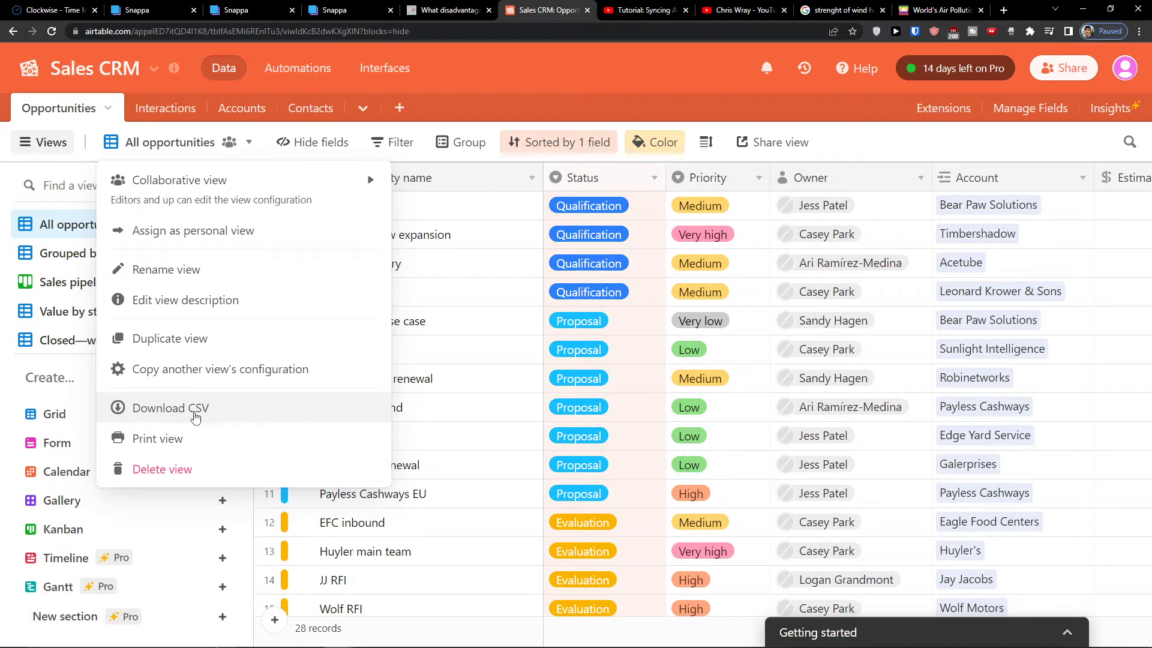
pyautogui.click(170, 408)
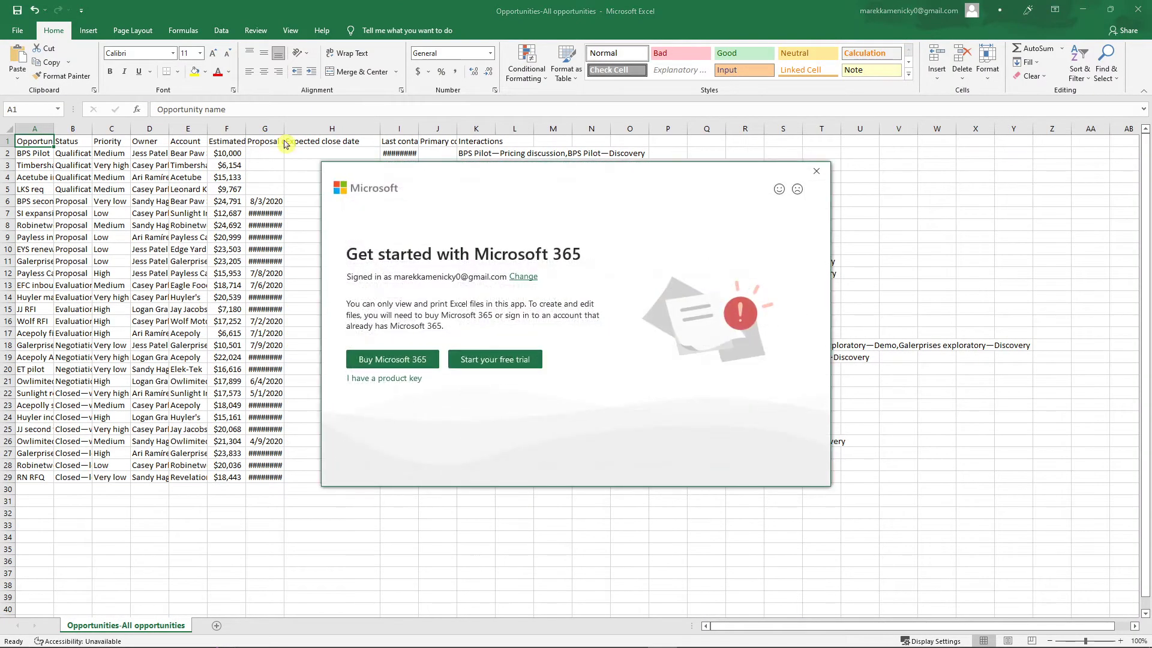
# Step: Dismiss both Microsoft 365 offers and inspect the Proposal deadline, close date and Interactions columns
pyautogui.click(495, 360)
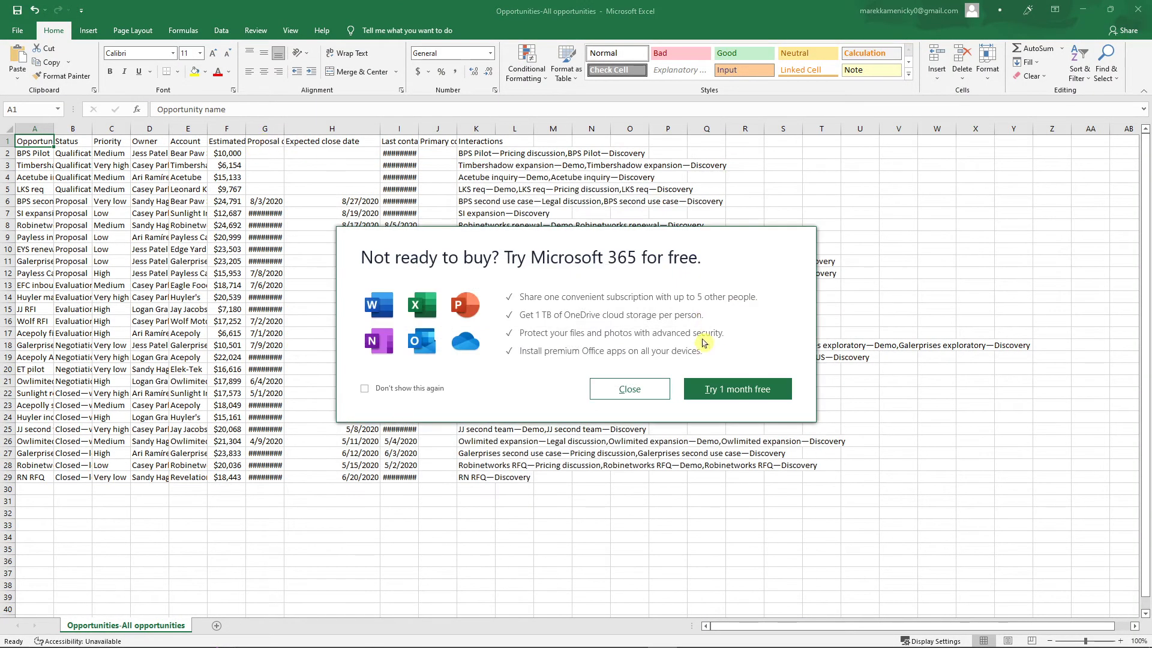
pyautogui.click(629, 388)
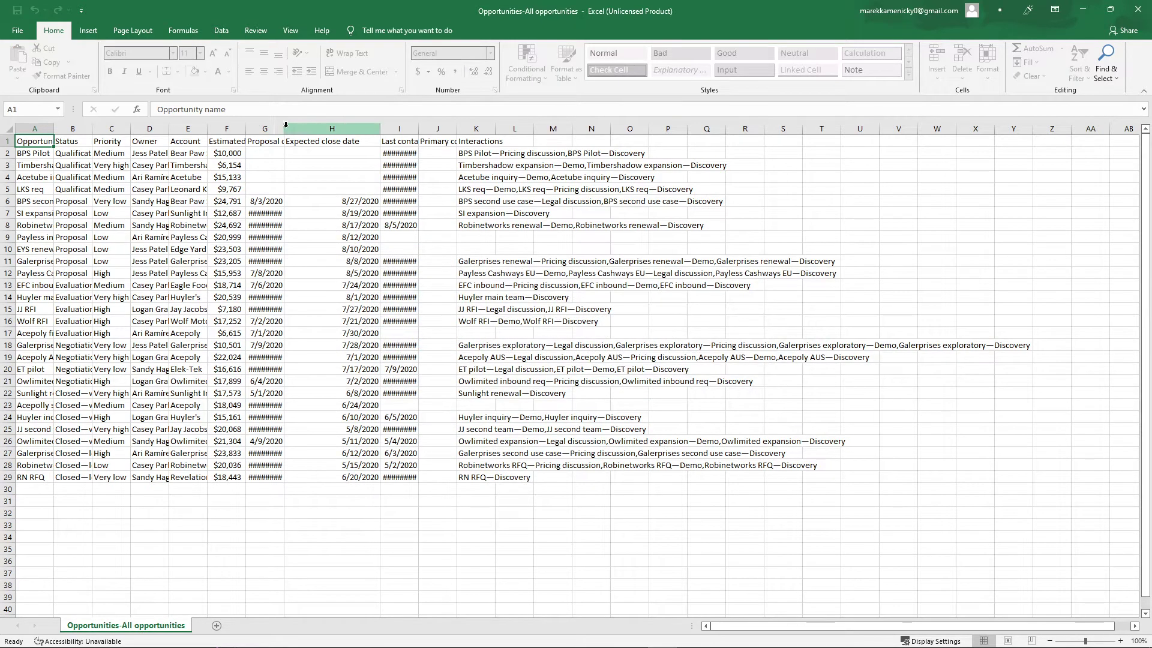
pyautogui.click(265, 146)
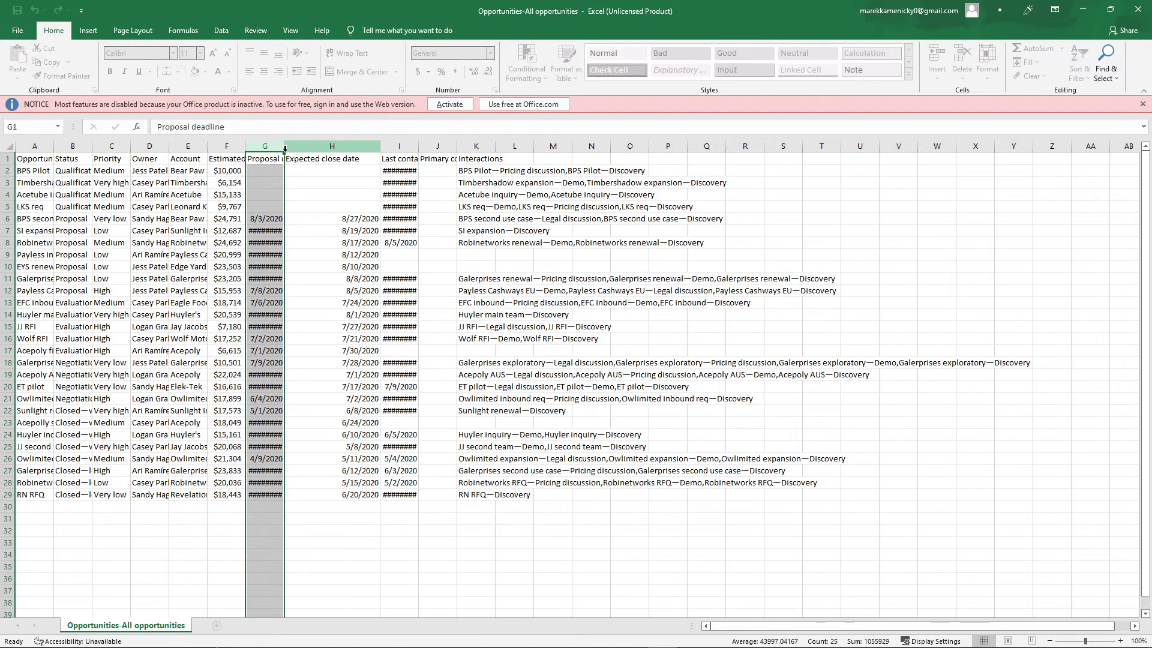
pyautogui.click(332, 219)
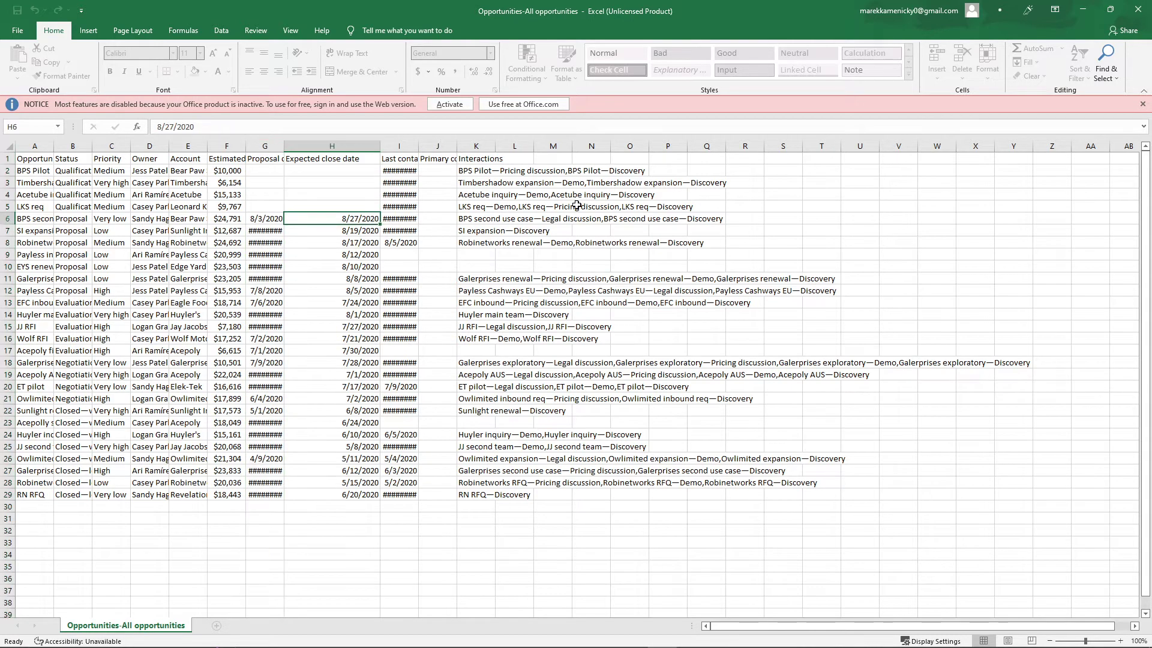
pyautogui.click(591, 207)
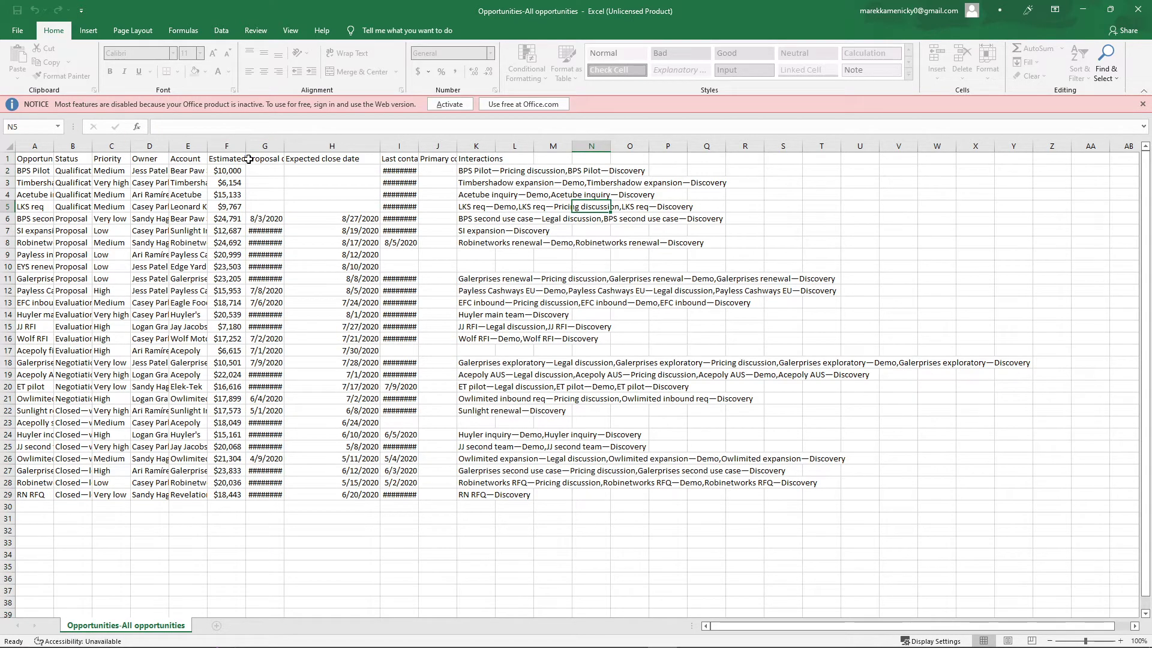
pyautogui.click(436, 266)
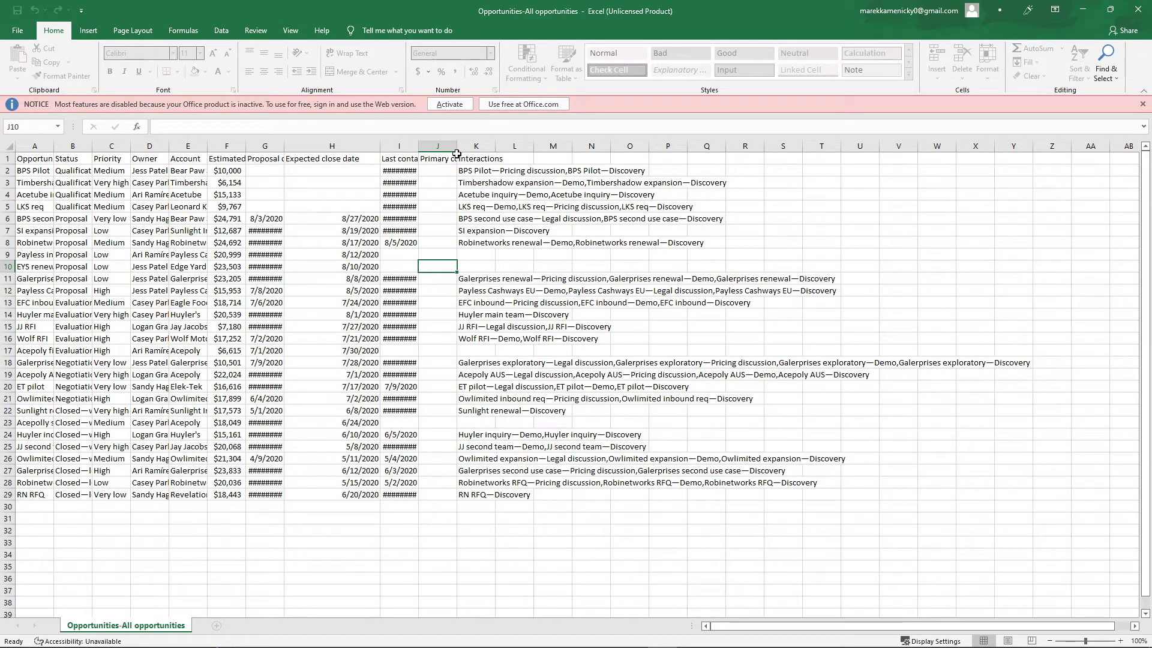
pyautogui.click(475, 146)
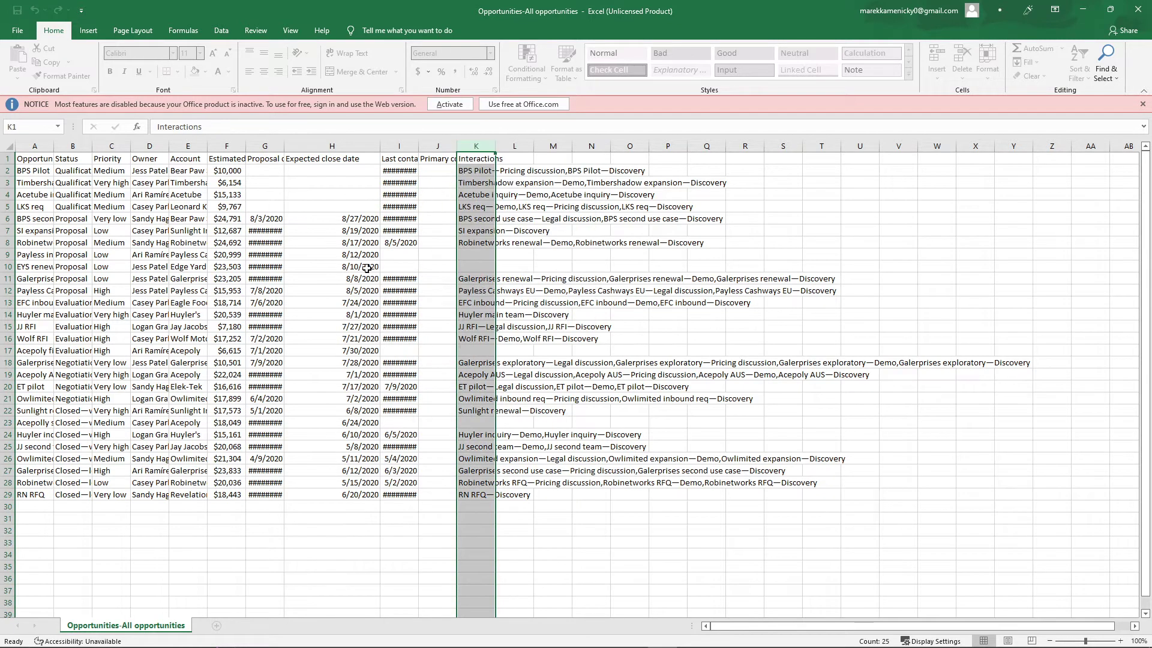
pyautogui.click(34, 157)
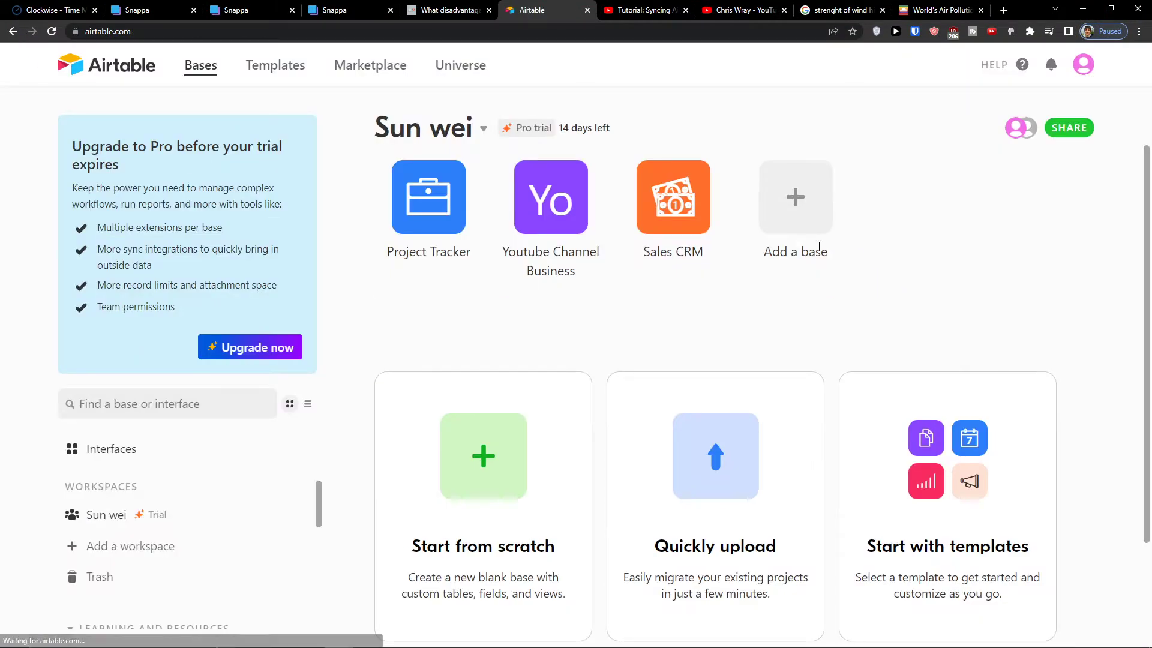
# Step: In the Youtube Channel Business base, download the Things to buy calendar view as CSV and open it
pyautogui.click(549, 197)
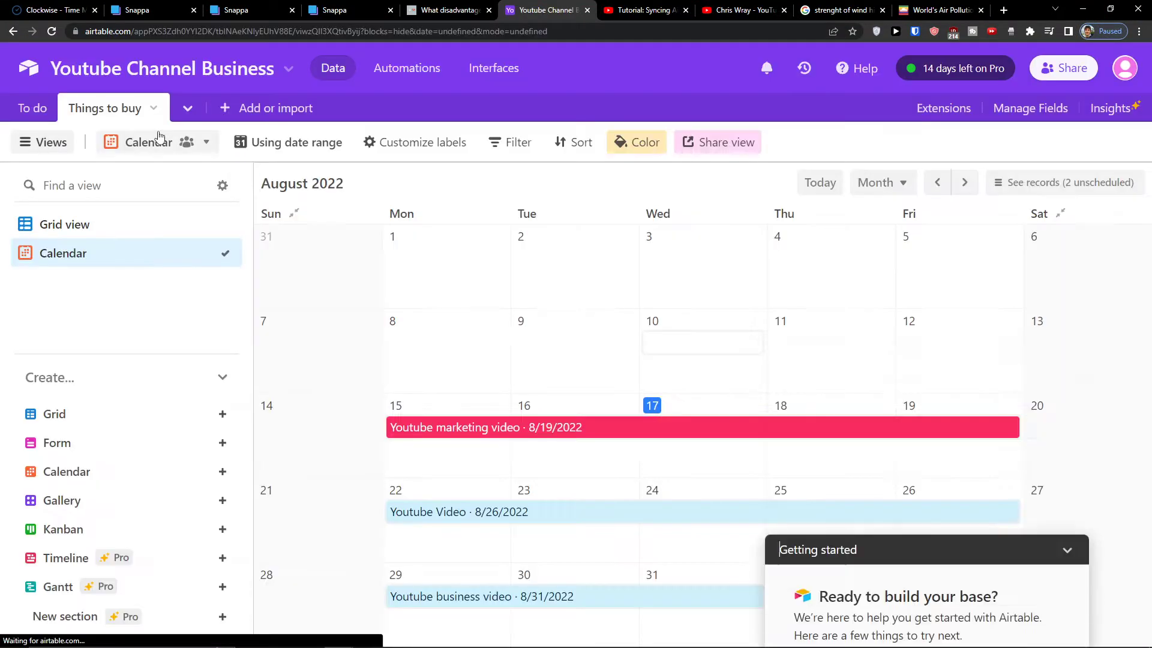
pyautogui.click(1067, 549)
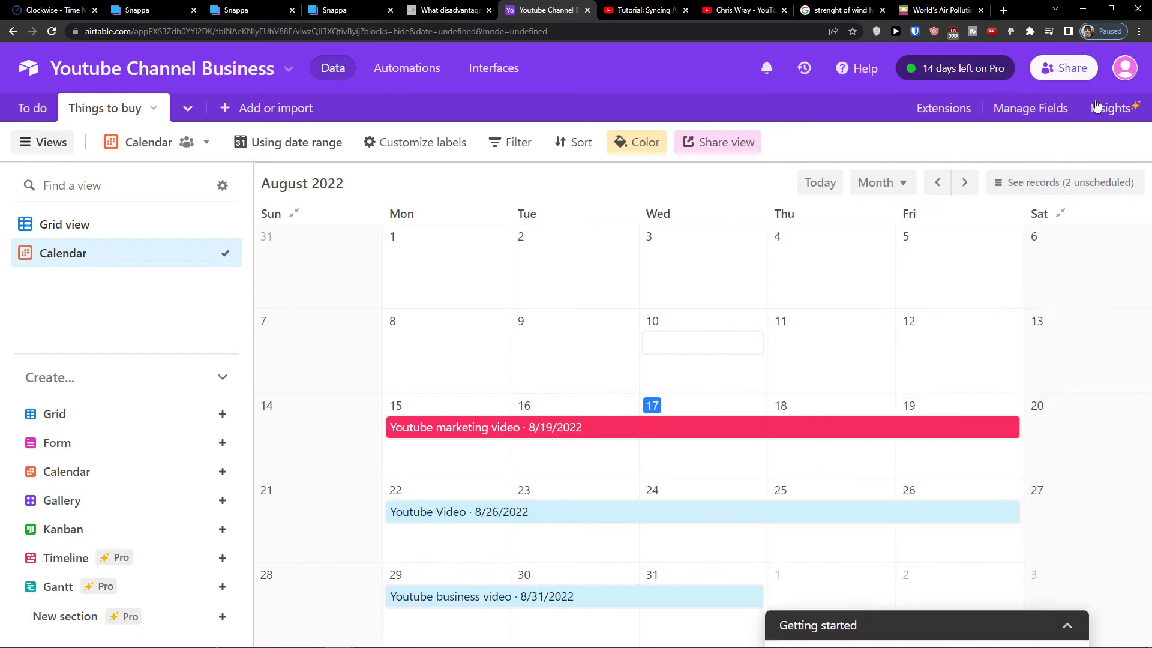
pyautogui.click(207, 142)
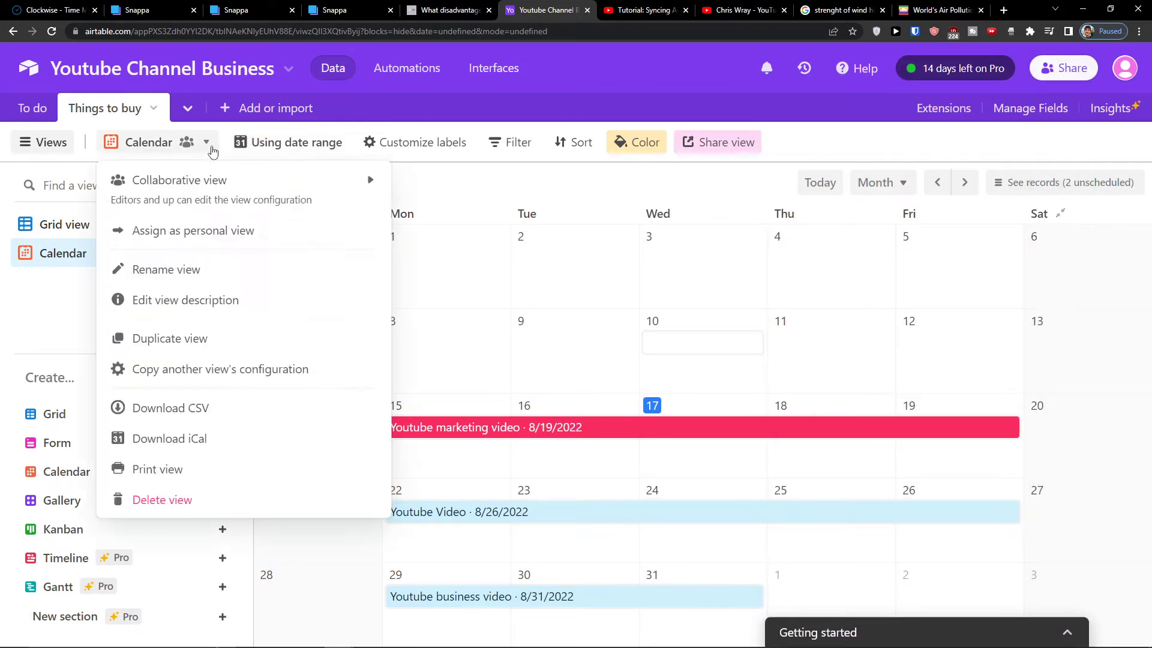
pyautogui.moveTo(242, 408)
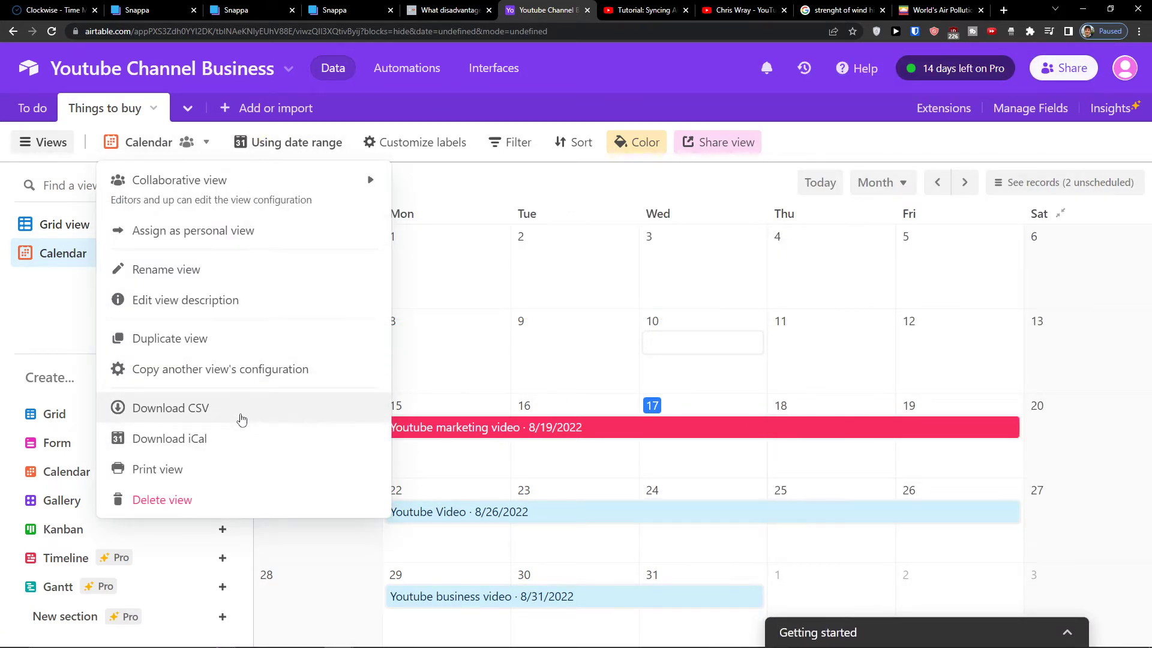
pyautogui.click(170, 408)
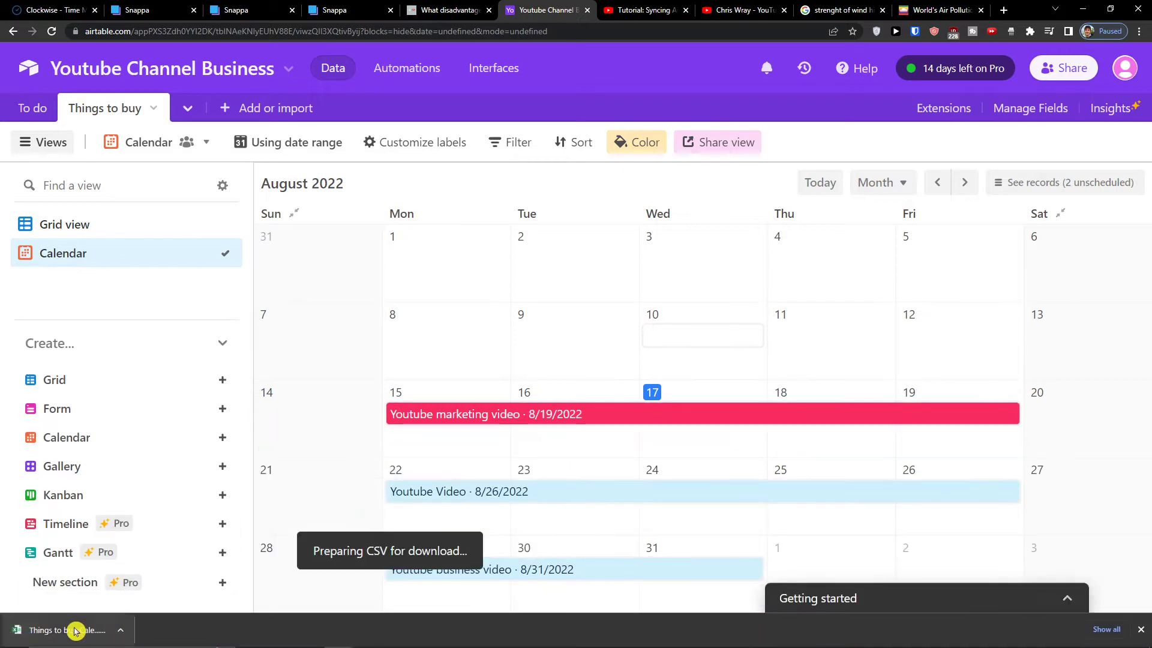
pyautogui.click(70, 630)
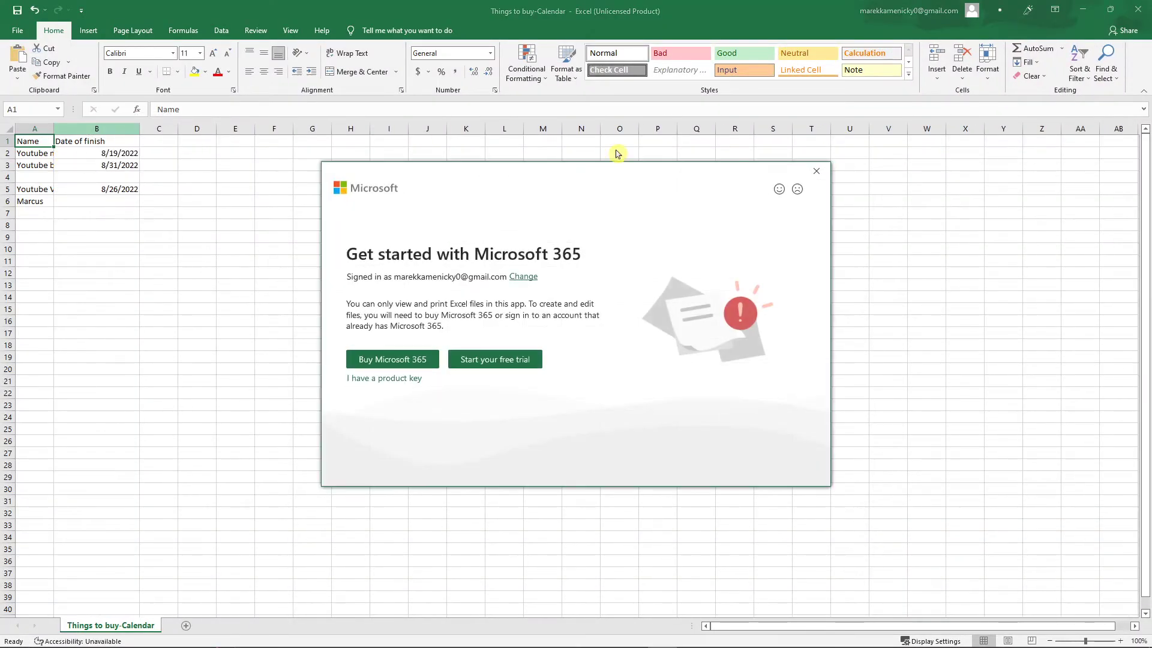
pyautogui.moveTo(844, 192)
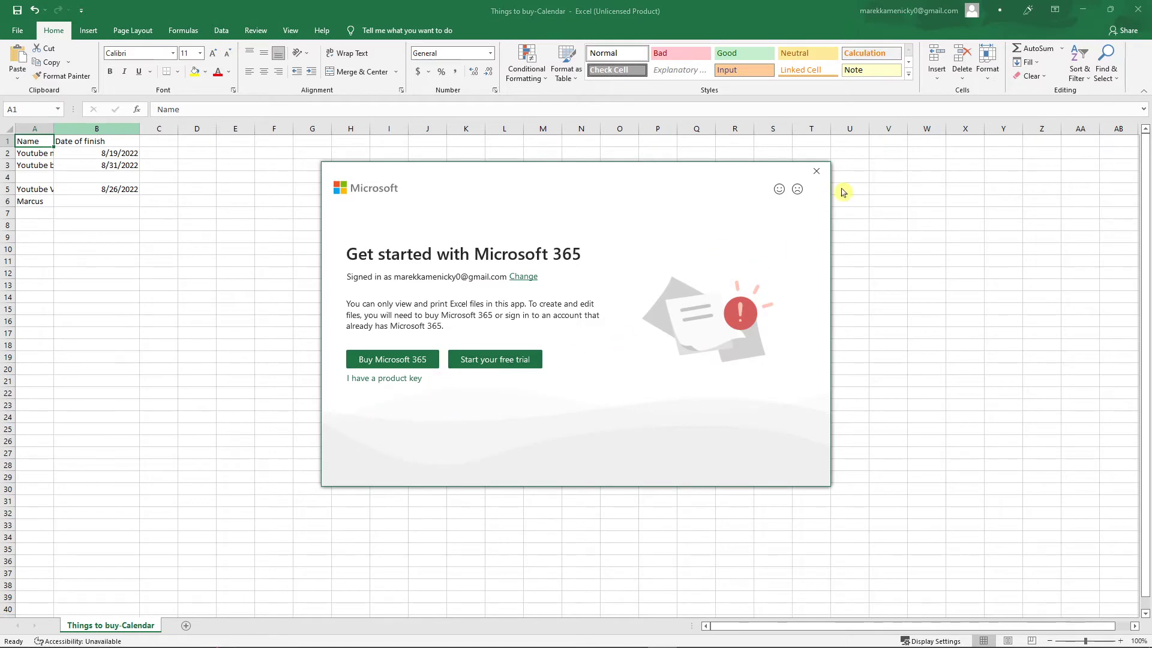
# Step: Dismiss the Microsoft 365 prompt over the Things to buy-Calendar CSV
pyautogui.click(815, 171)
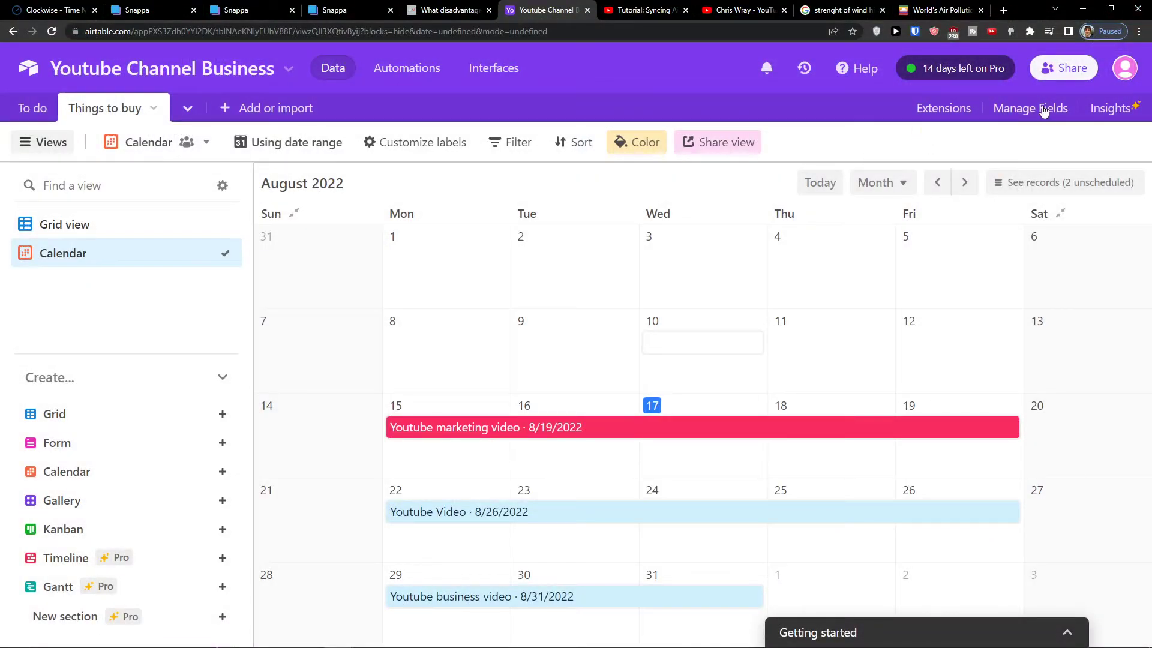
pyautogui.moveTo(975, 141)
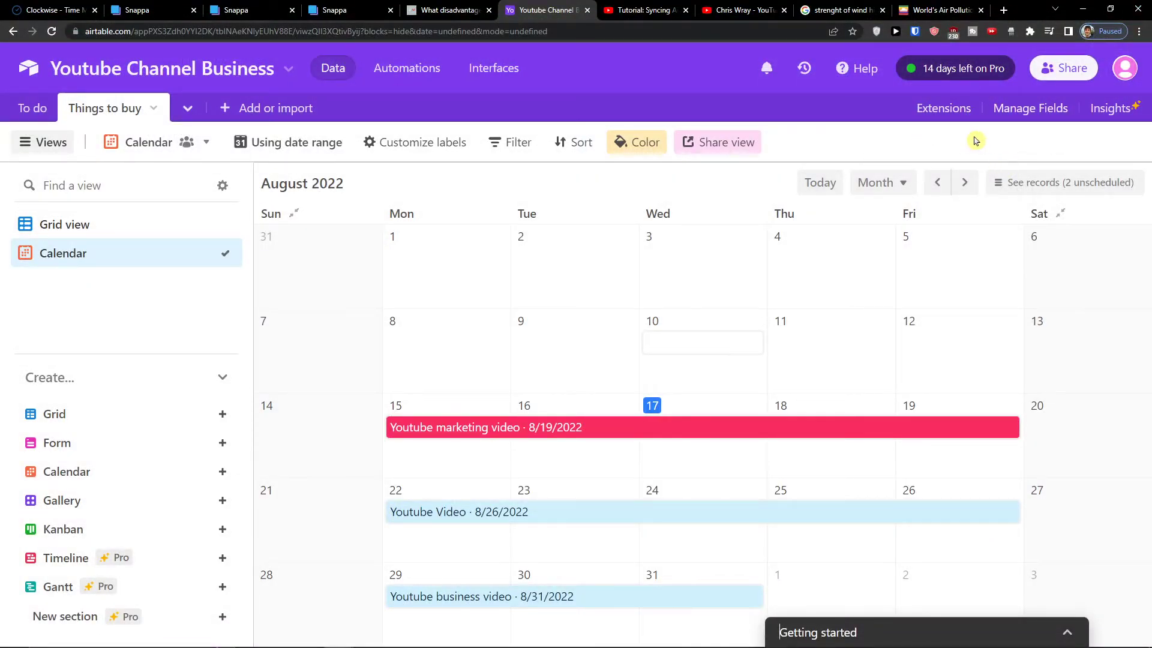
# Step: Go through Automations to the Interfaces page and scroll the Interface Designer introduction
pyautogui.click(407, 68)
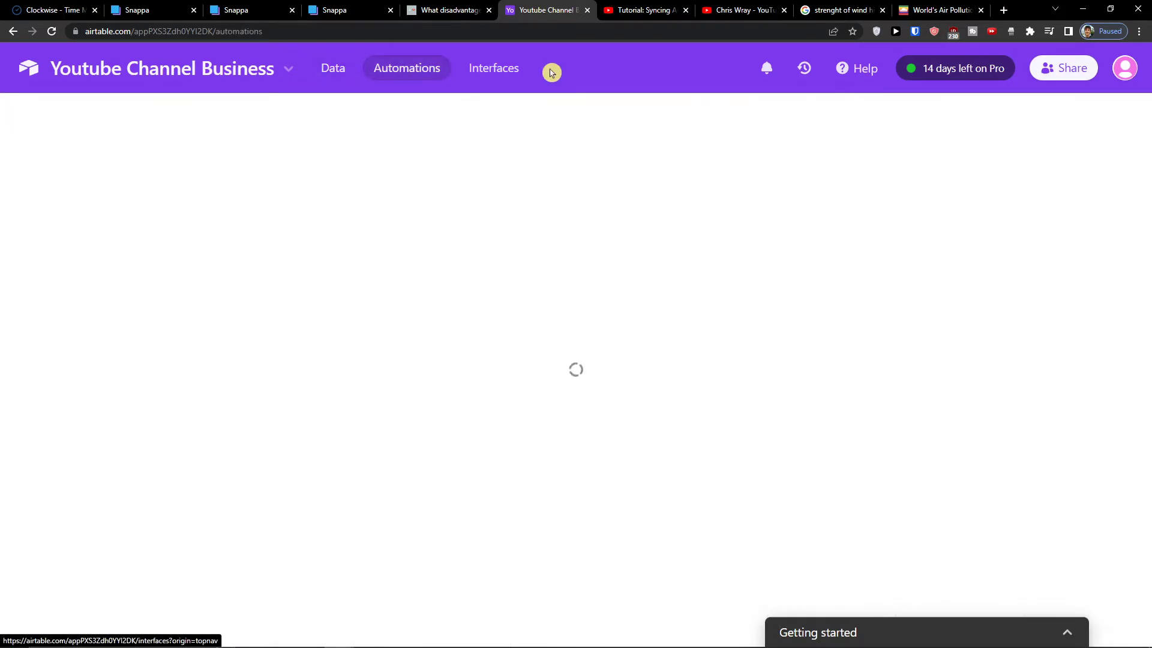
pyautogui.click(493, 68)
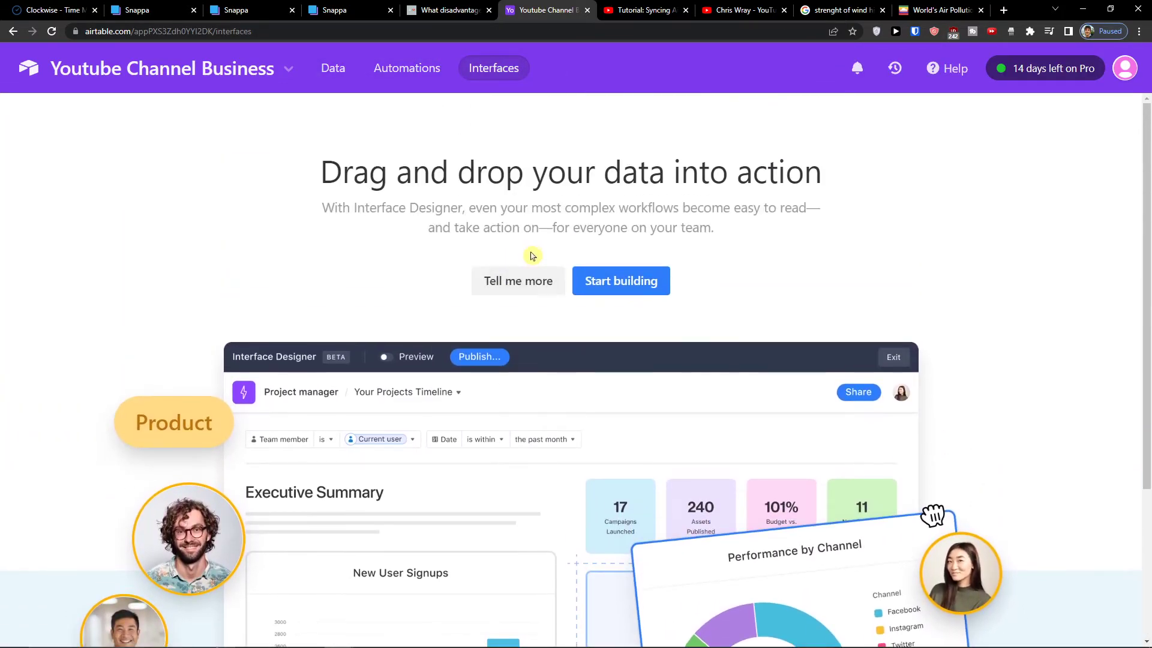
pyautogui.scroll(-3)
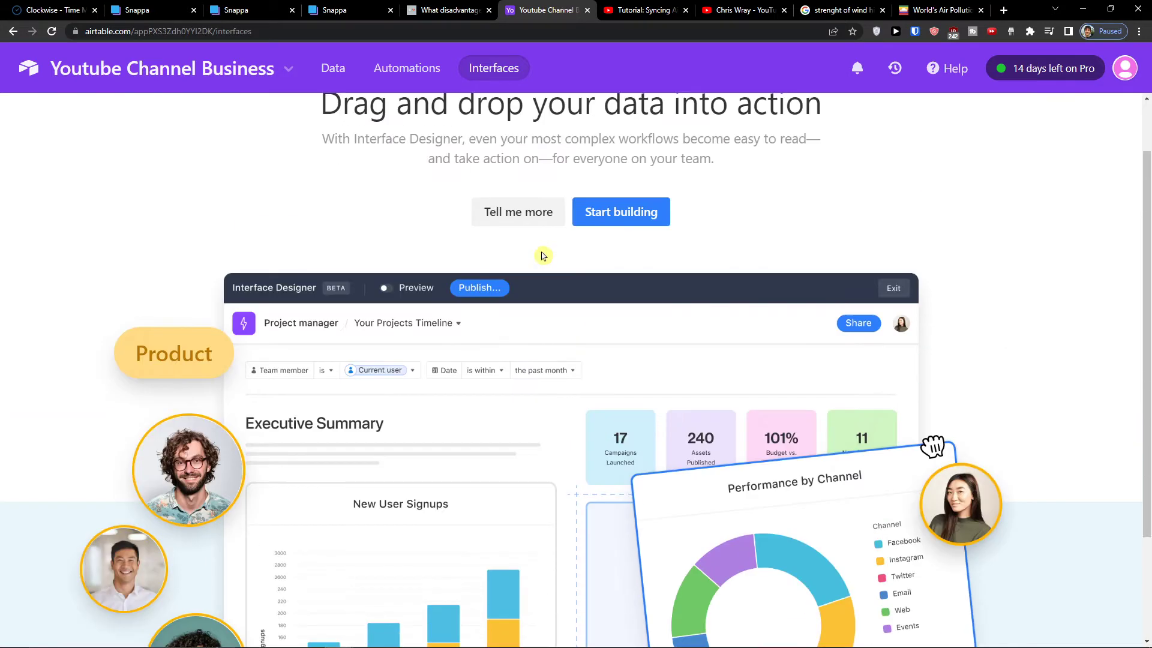
# Step: Start building an interface, skip the introduction, and finish with the Blank layout
pyautogui.click(620, 211)
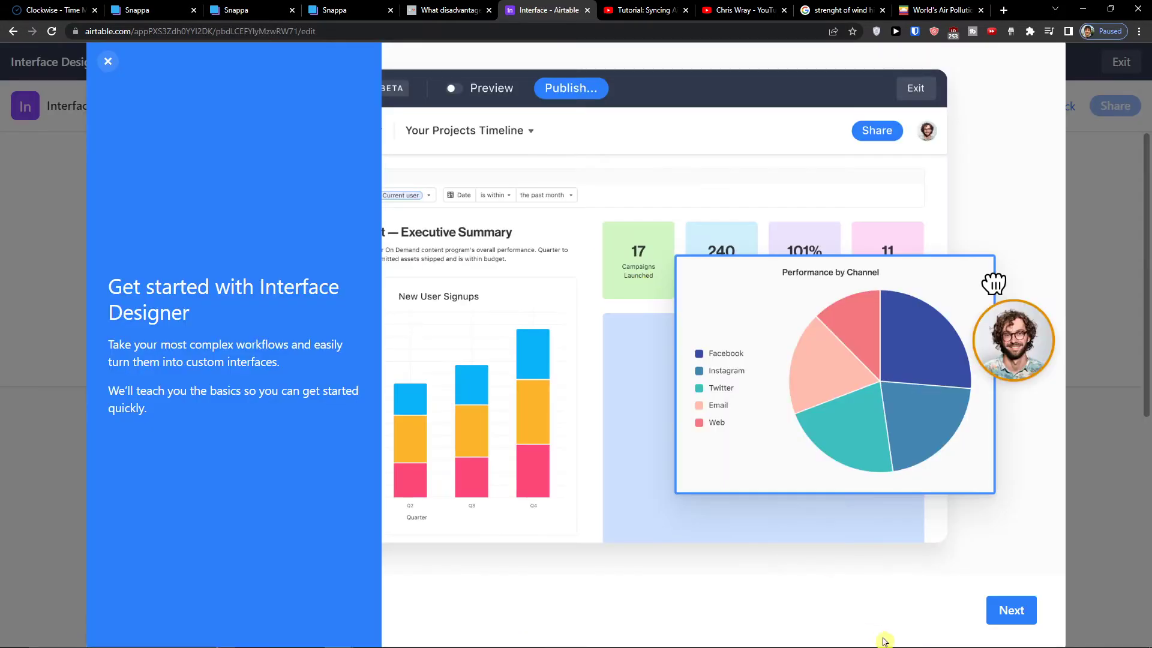
pyautogui.click(1011, 609)
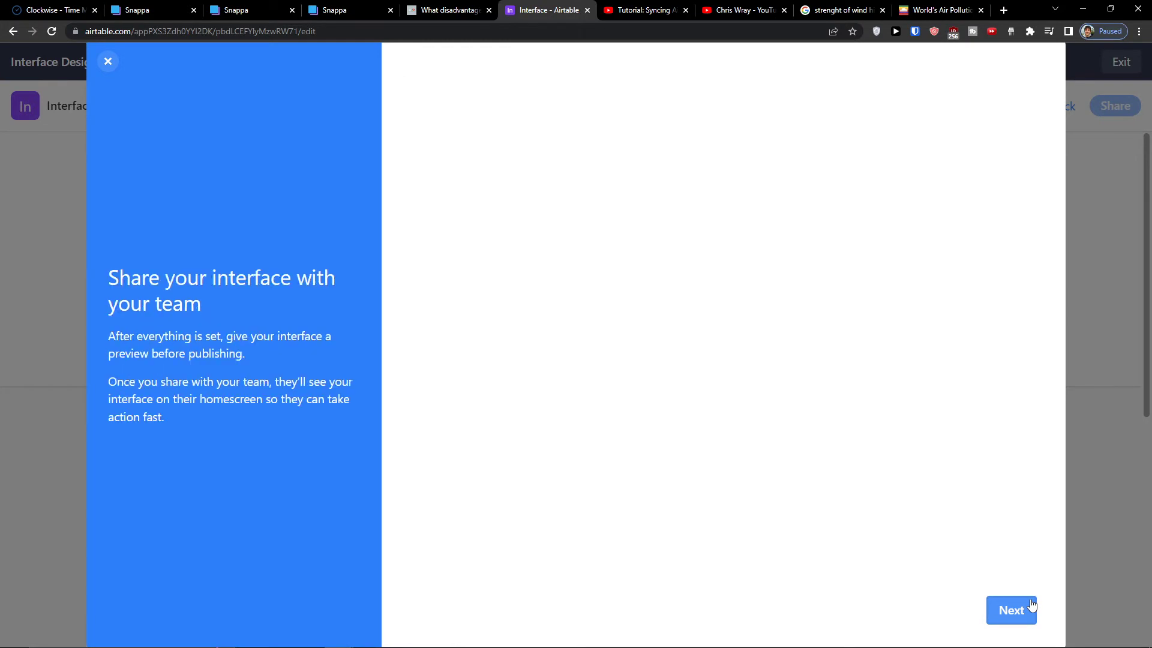
pyautogui.click(108, 61)
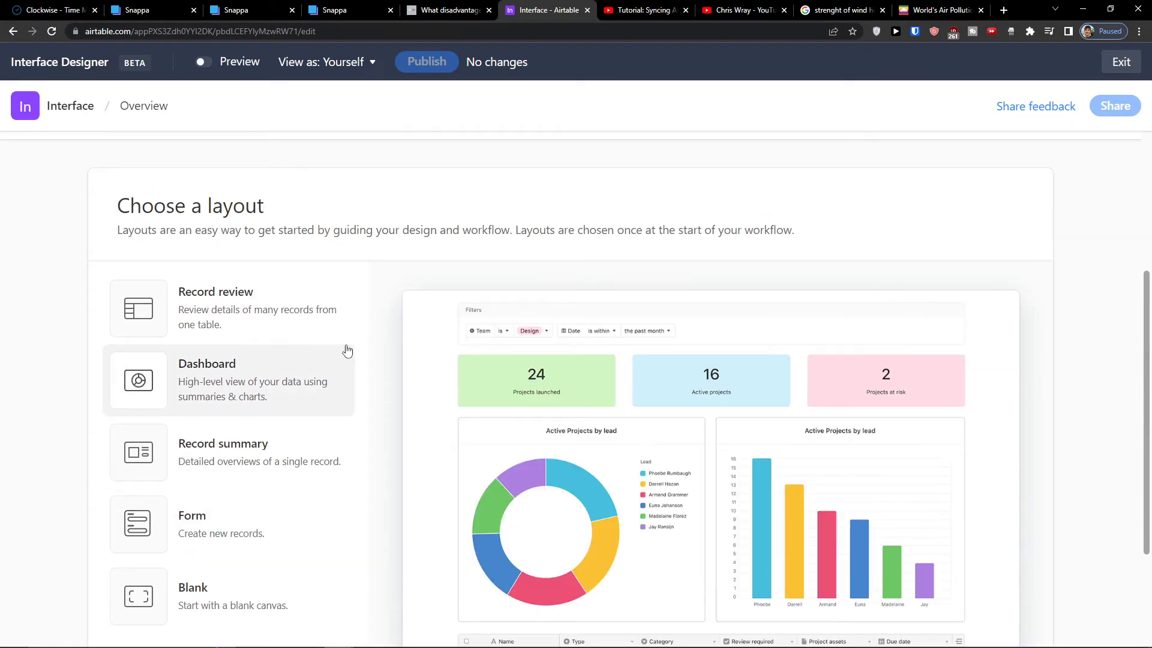
pyautogui.scroll(3)
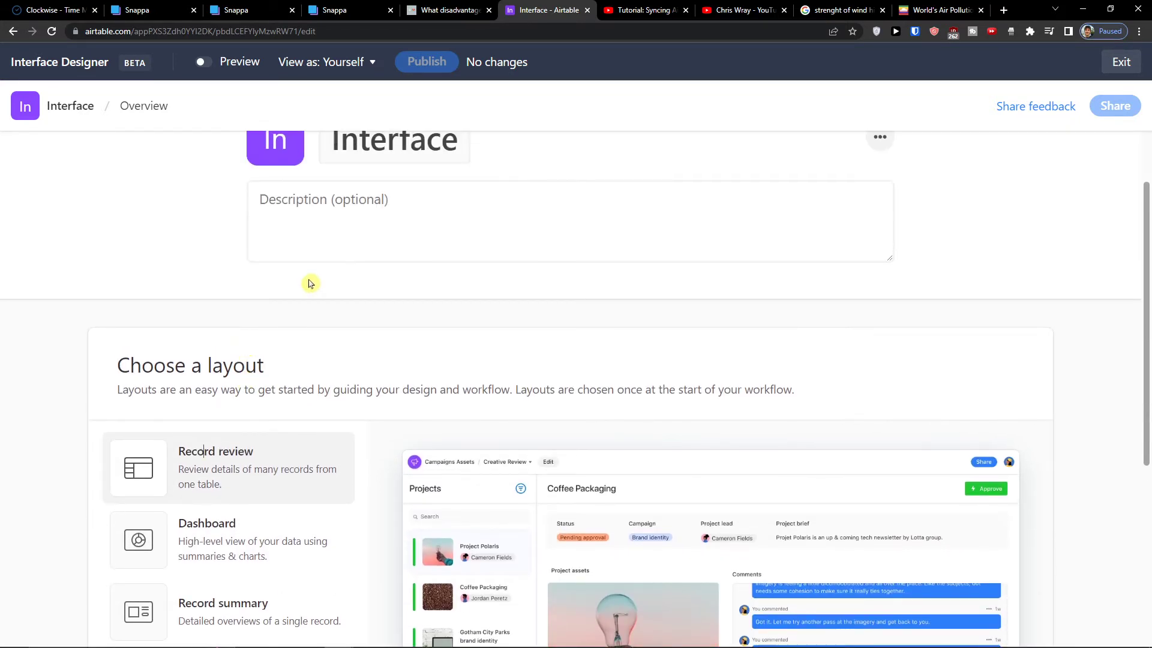
pyautogui.scroll(-3)
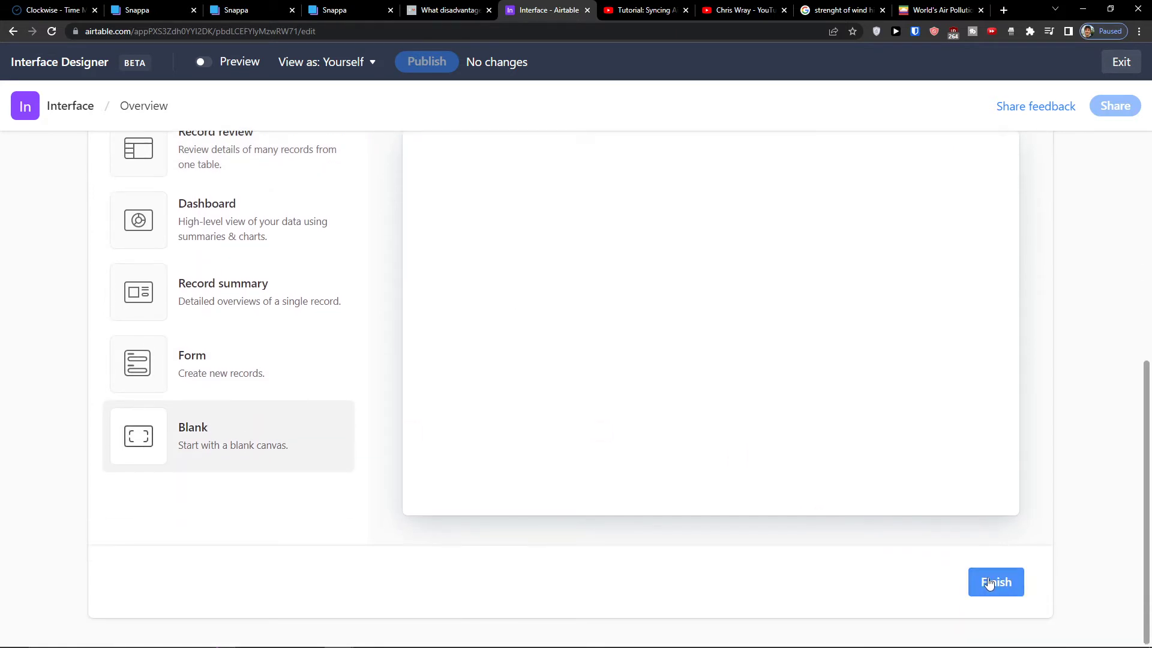
pyautogui.click(995, 582)
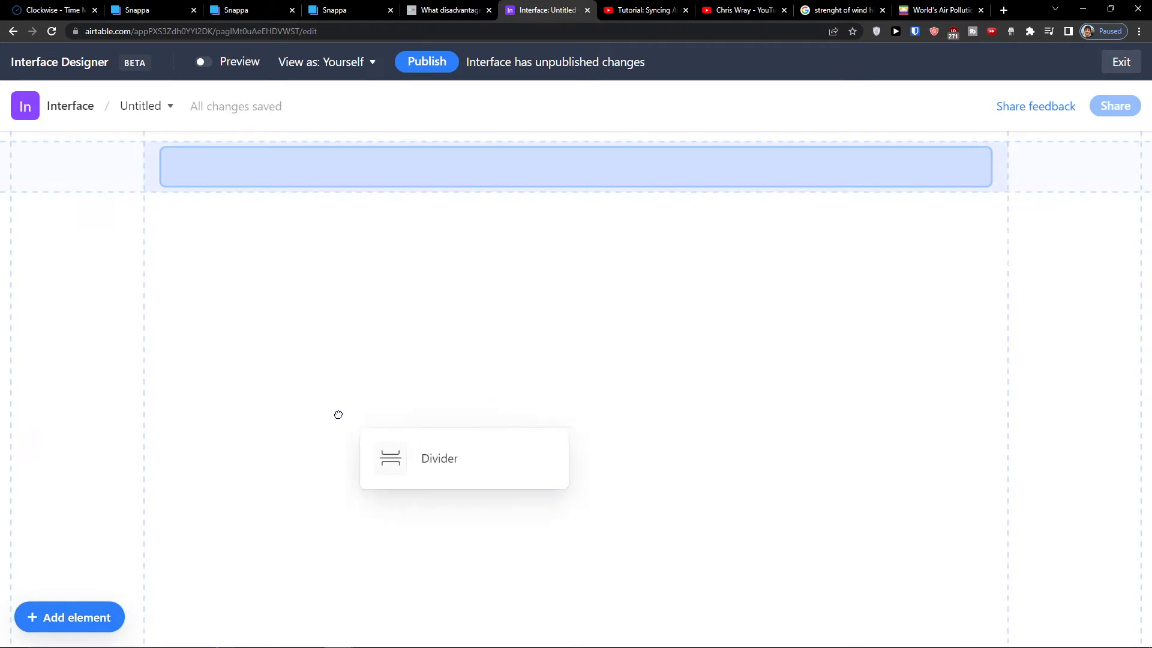
# Step: Insert a Divider element and a Calendar element showing To do records
pyautogui.click(69, 616)
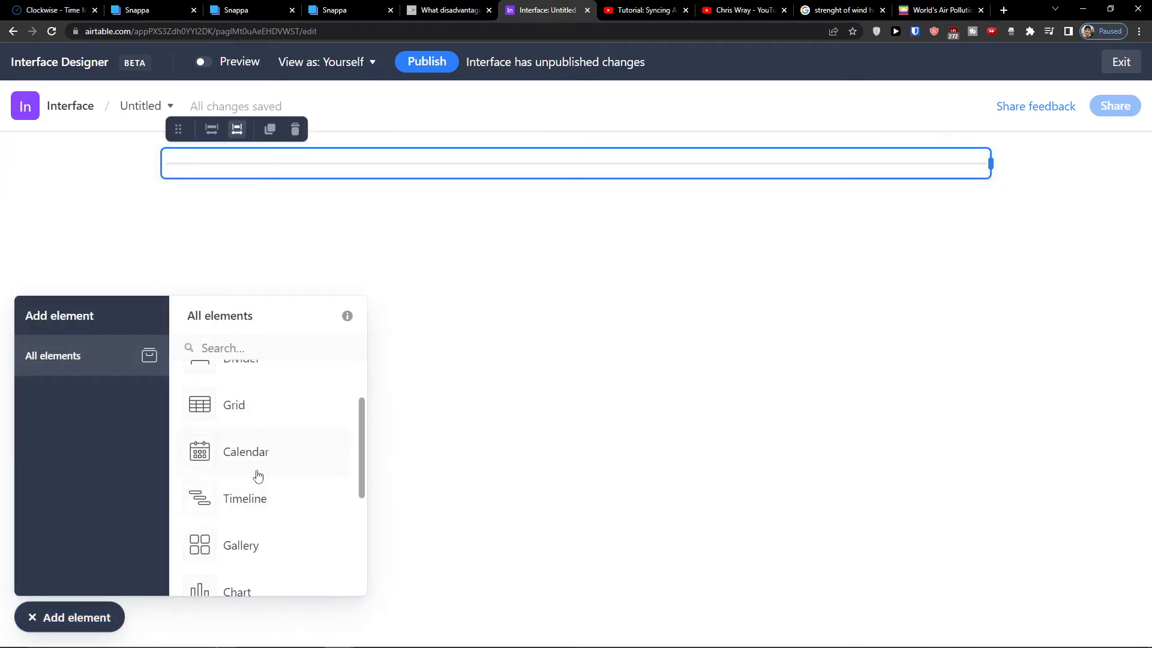
pyautogui.click(246, 452)
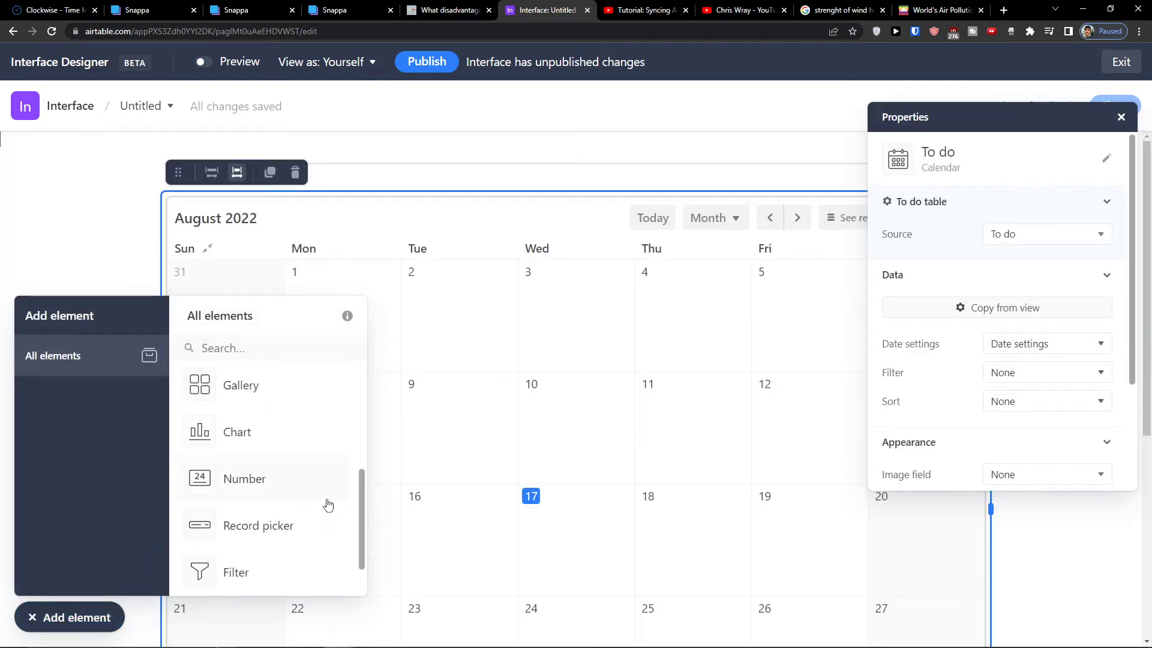
pyautogui.scroll(-3)
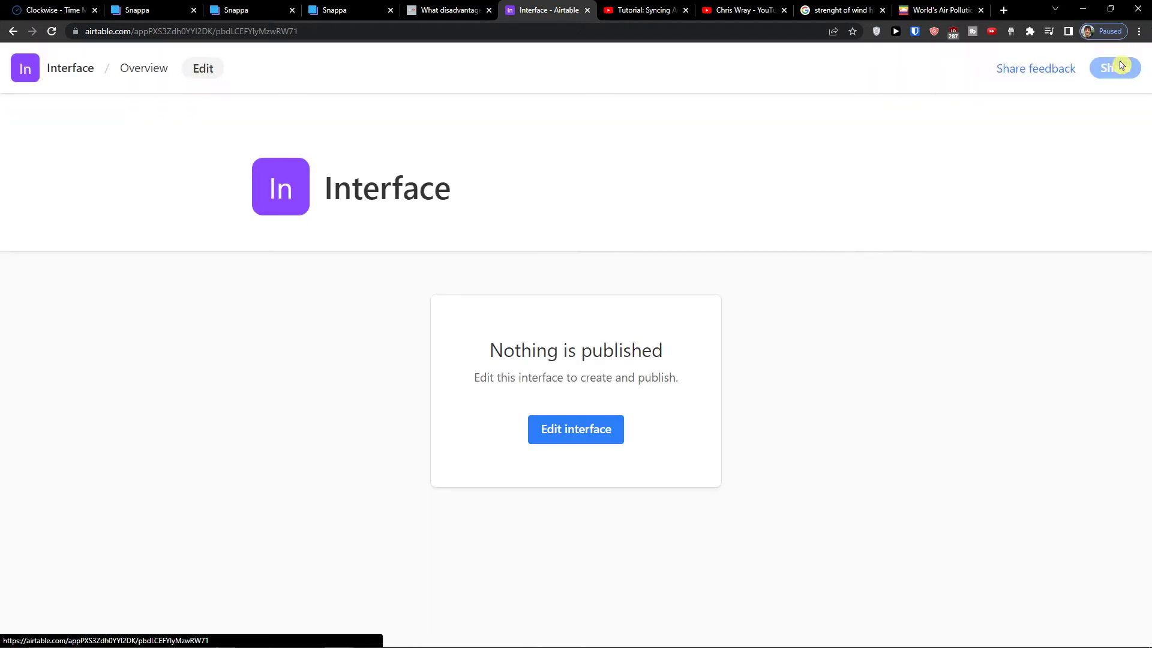
pyautogui.moveTo(24, 67)
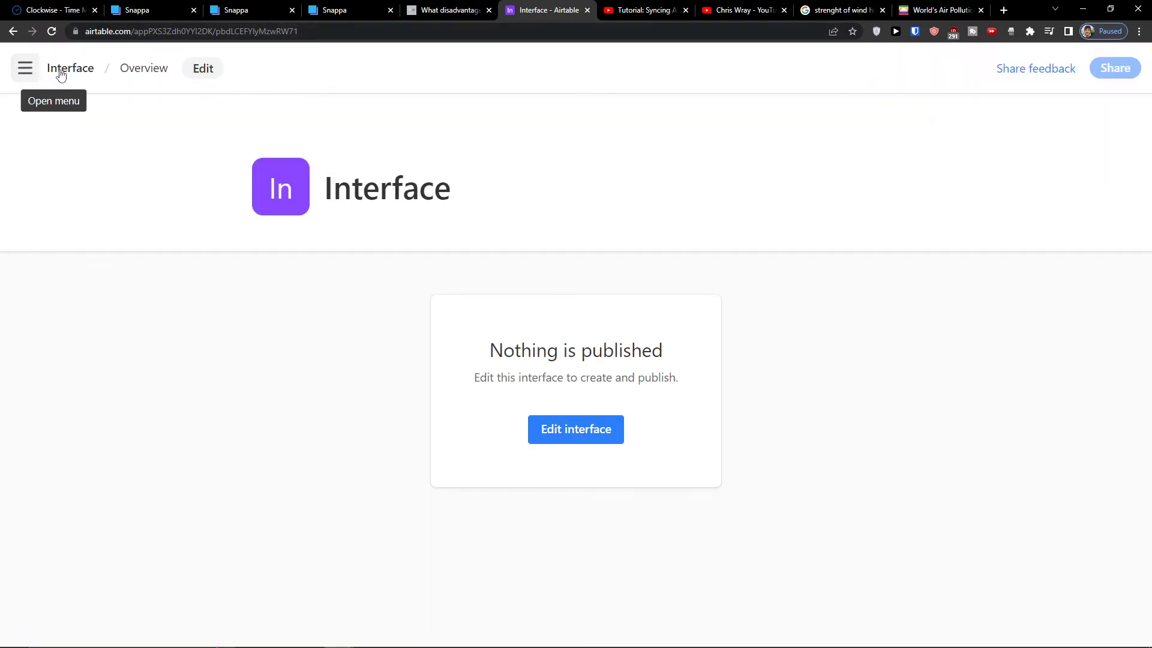